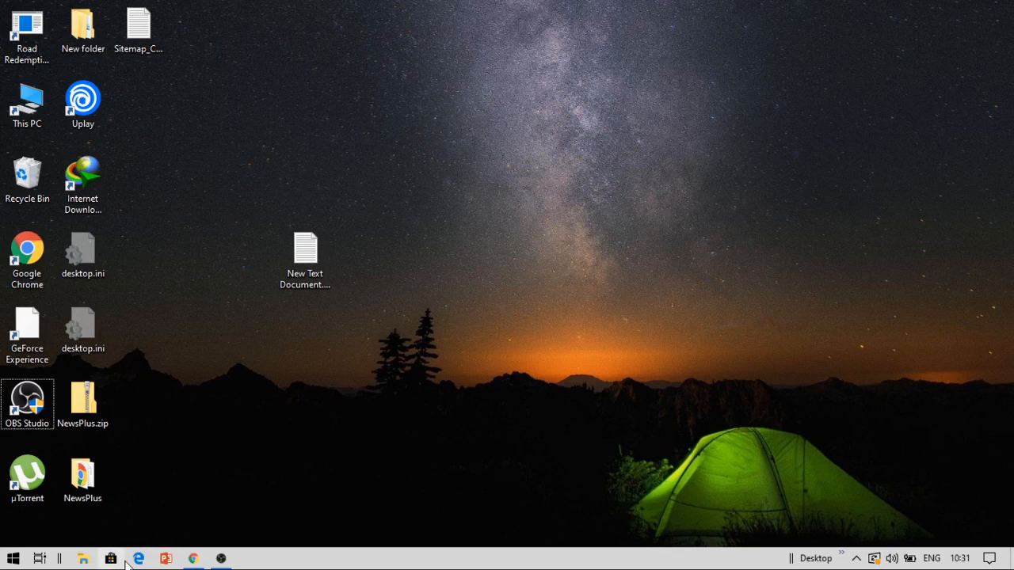
Restore the Chrome window and show the KPMG Virtual Internship page on InsideSherpa
{"action": "left_click", "coordinate": [193, 558]}
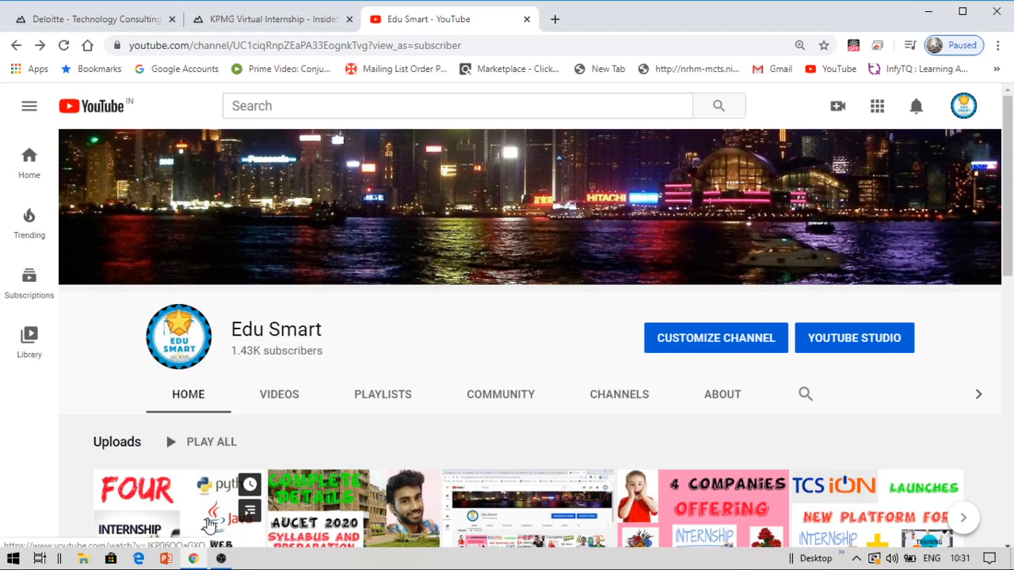
{"action": "mouse_move", "coordinate": [175, 69]}
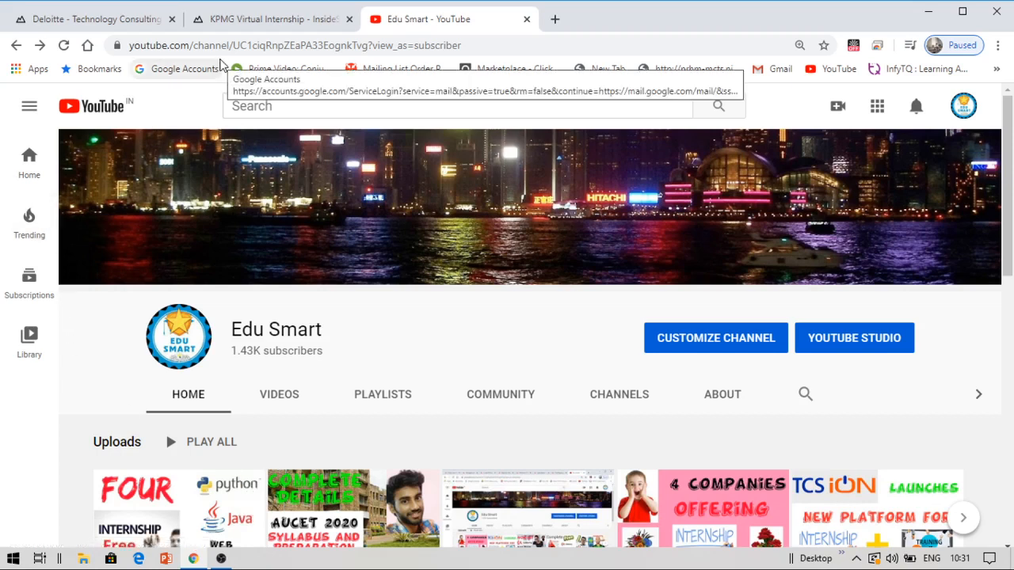
{"action": "mouse_move", "coordinate": [246, 17]}
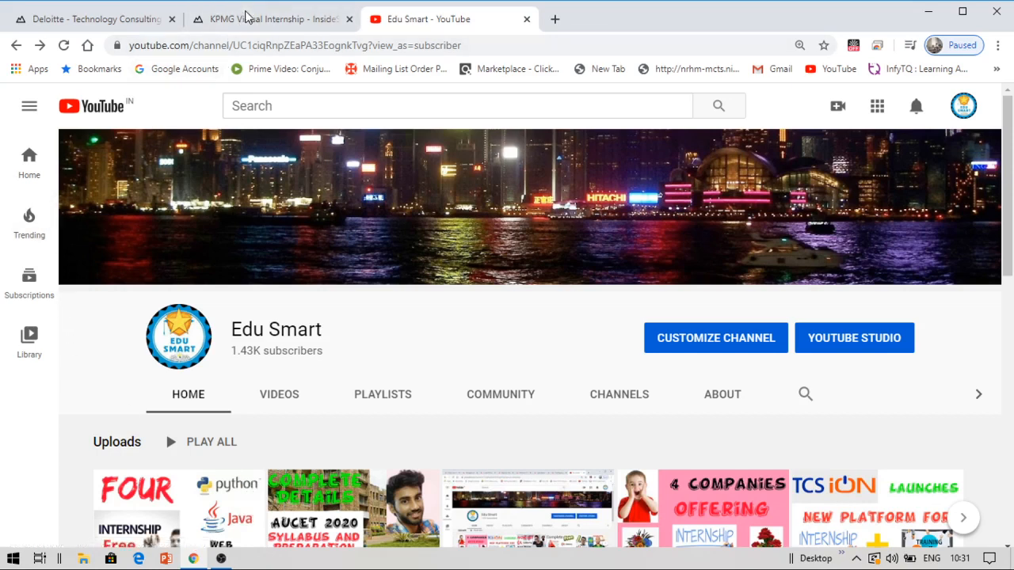
{"action": "left_click", "coordinate": [273, 18]}
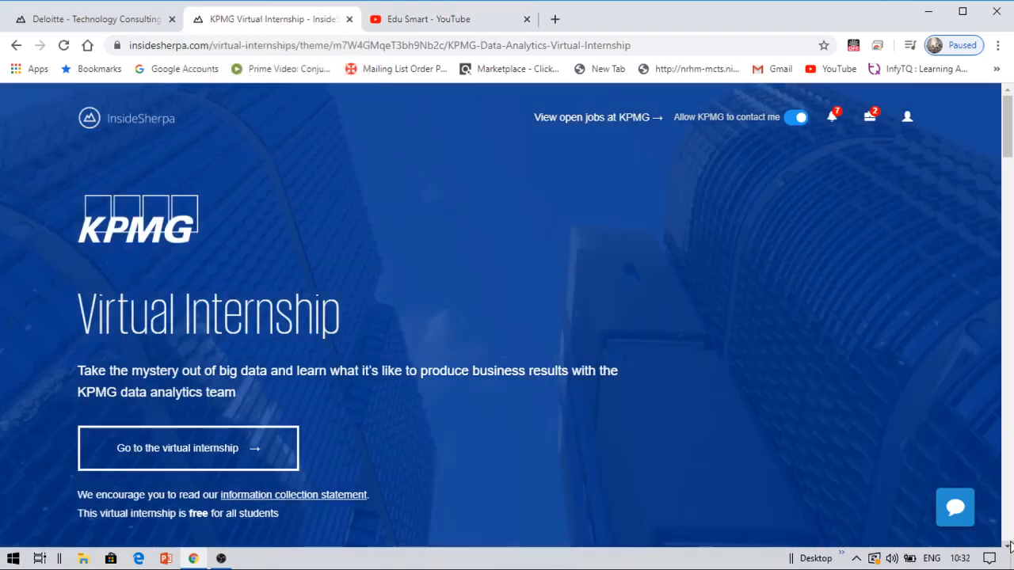
Browse the KPMG internship's modules and purpose, then bring up the Deloitte Tech Consulting page
{"action": "scroll", "scroll_direction": "down", "scroll_amount": 3}
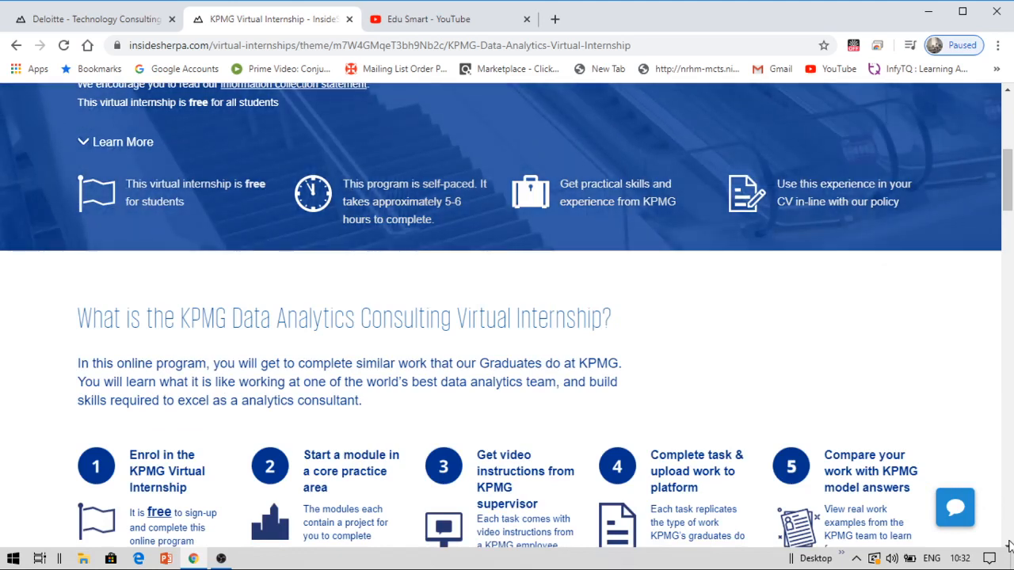
{"action": "scroll", "scroll_direction": "down", "scroll_amount": 3}
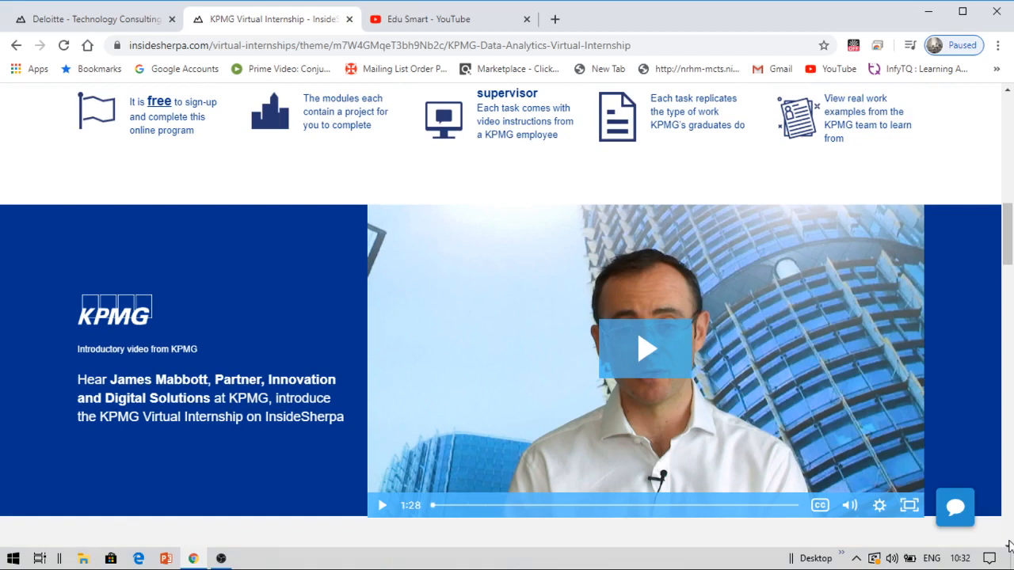
{"action": "scroll", "scroll_direction": "up", "scroll_amount": 3}
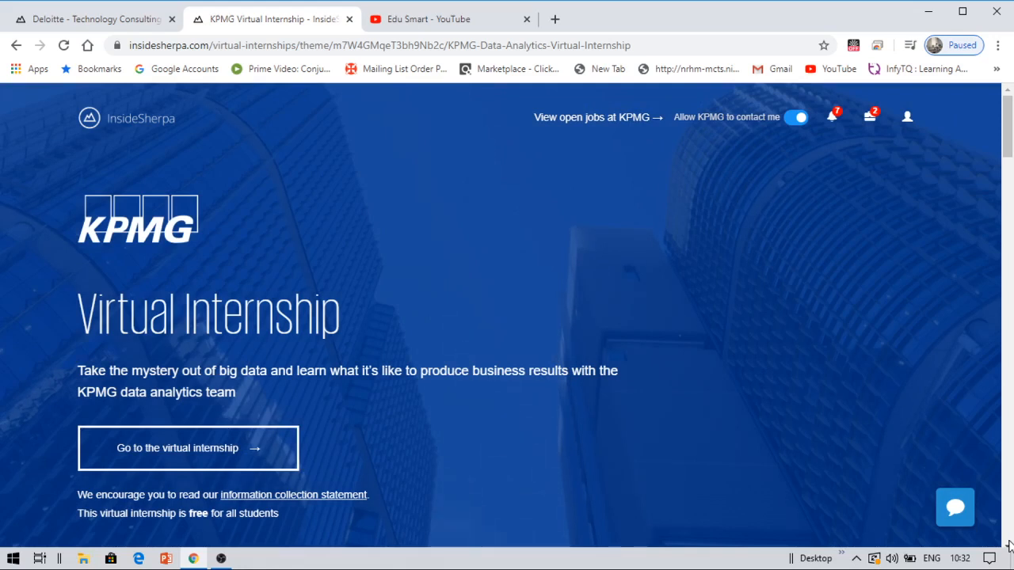
{"action": "scroll", "scroll_direction": "down", "scroll_amount": 3}
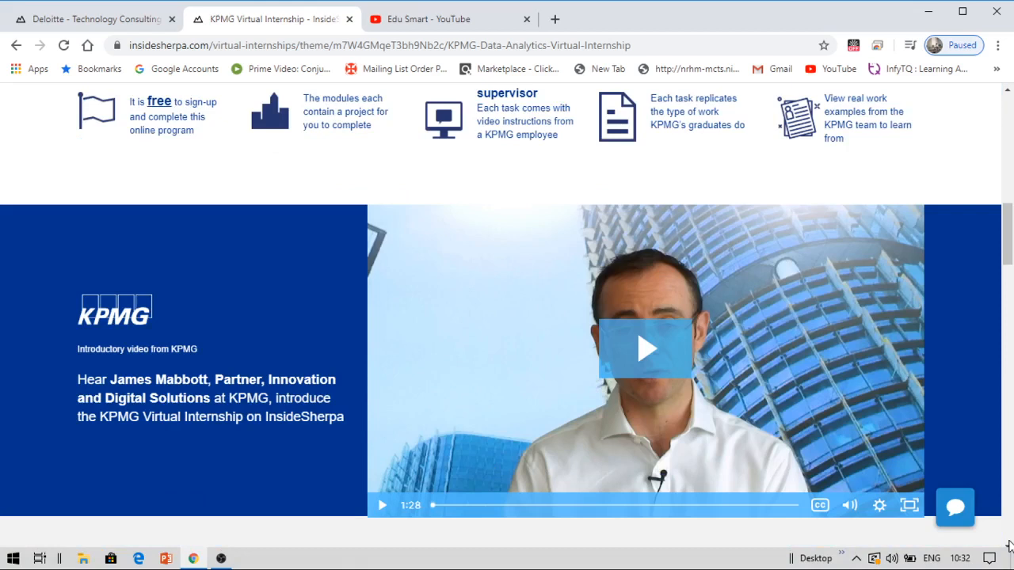
{"action": "scroll", "scroll_direction": "down", "scroll_amount": 3}
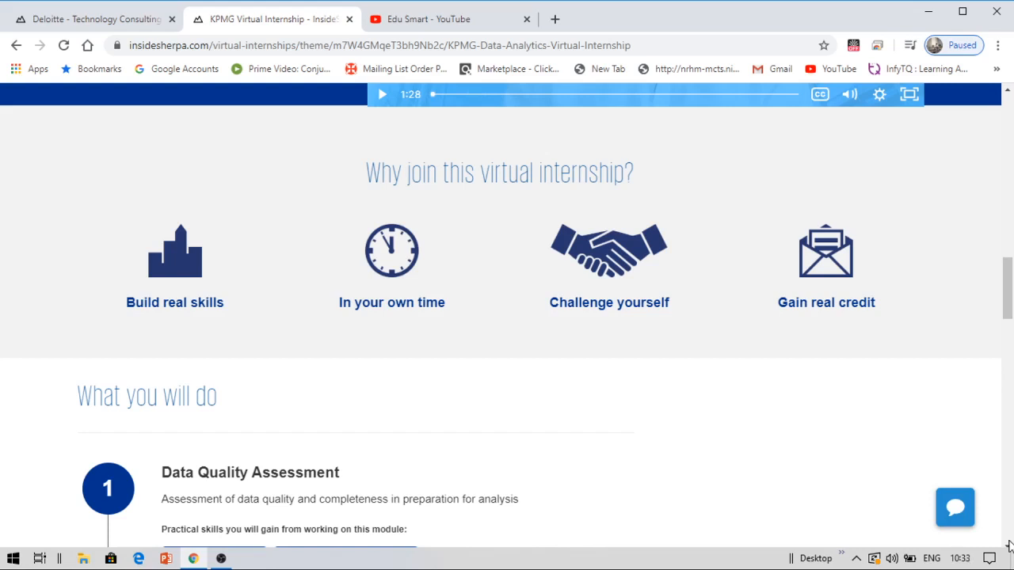
{"action": "scroll", "scroll_direction": "down", "scroll_amount": 3}
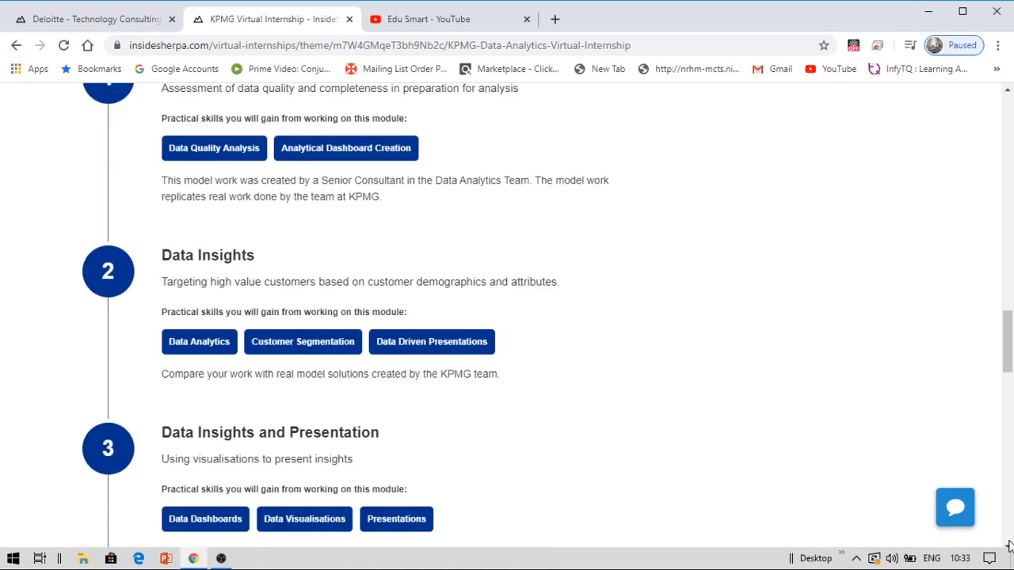
{"action": "scroll", "scroll_direction": "down", "scroll_amount": 3}
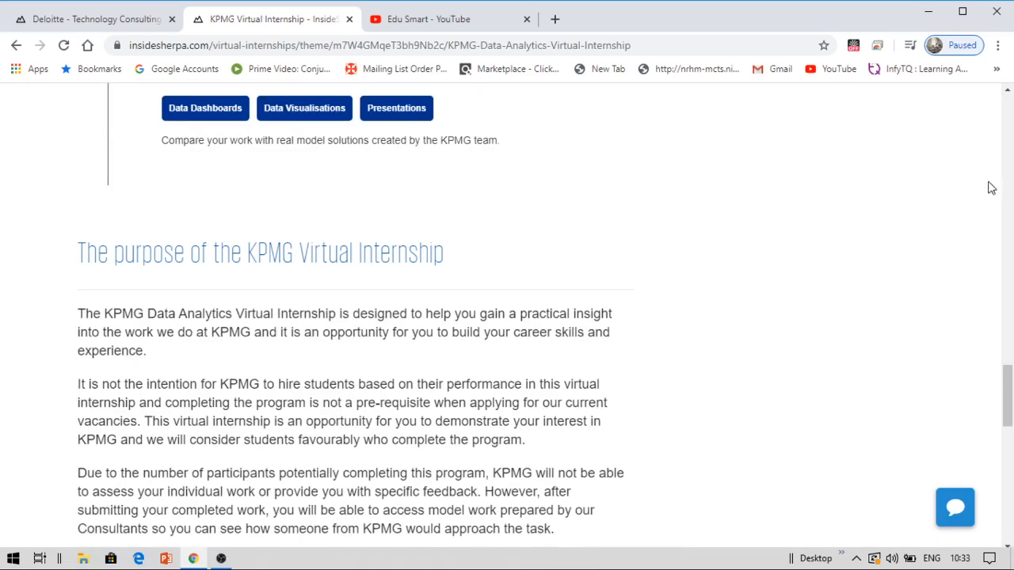
{"action": "scroll", "scroll_direction": "up", "scroll_amount": 3}
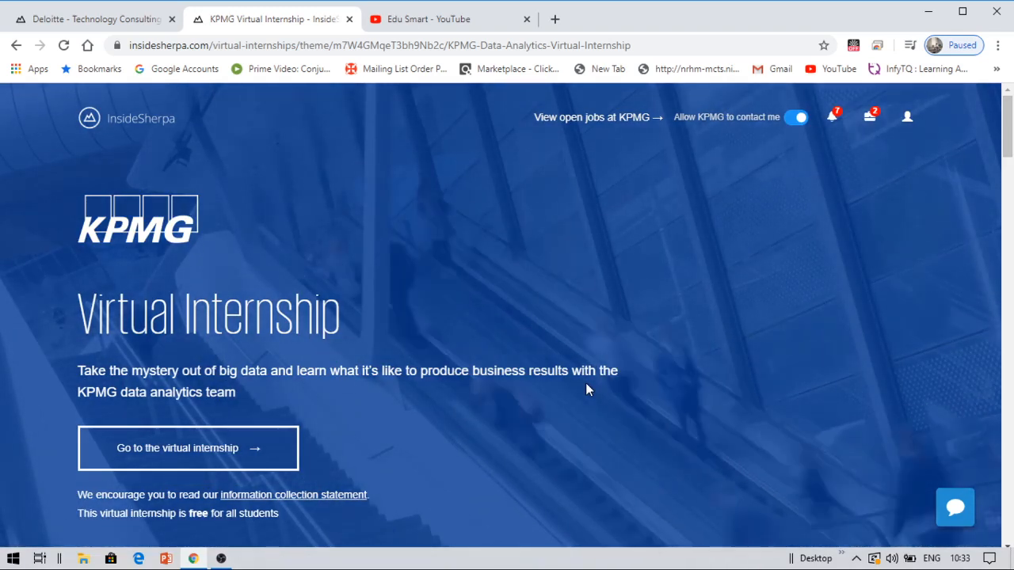
{"action": "mouse_move", "coordinate": [987, 402]}
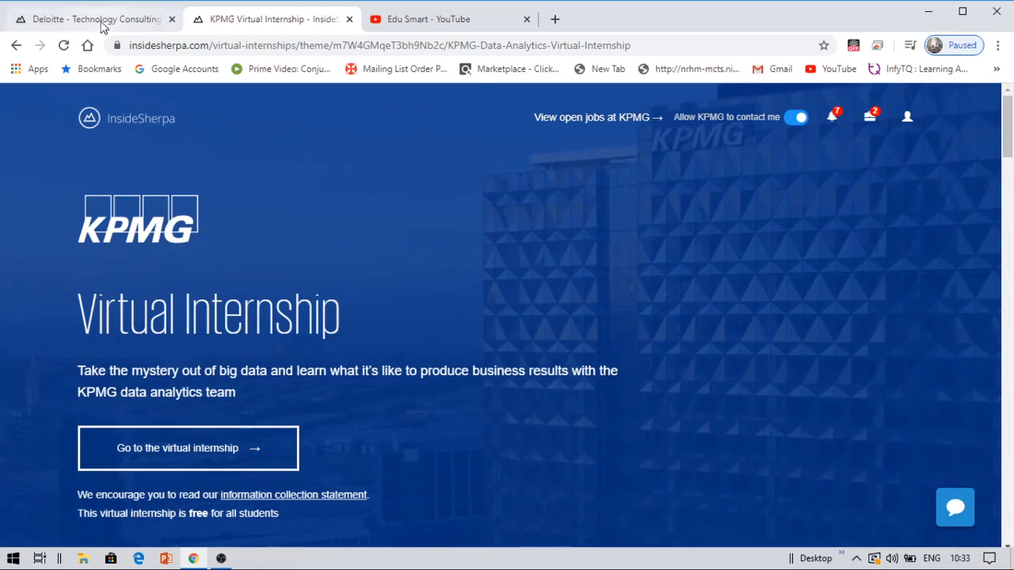
{"action": "left_click", "coordinate": [91, 18]}
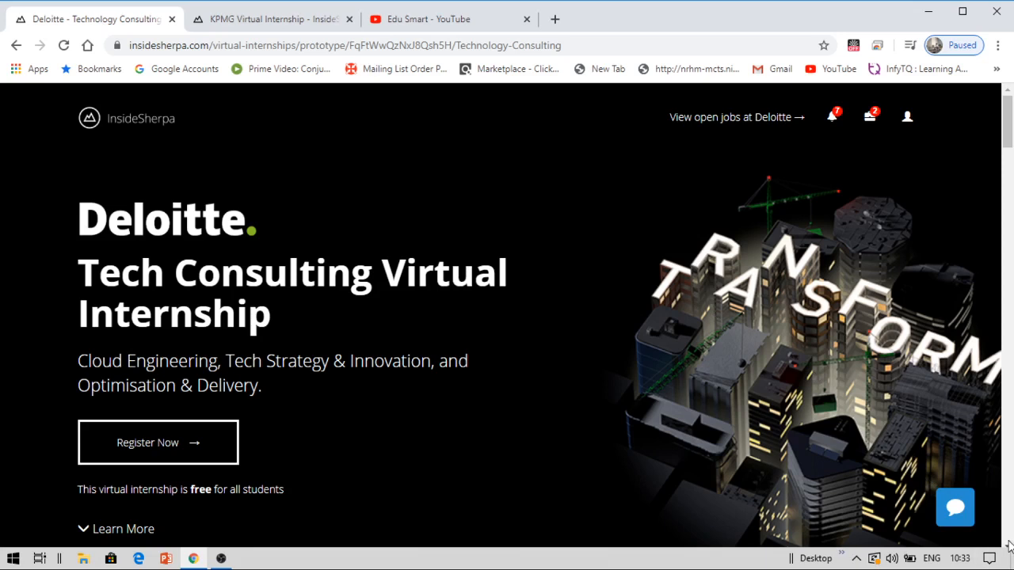
{"action": "scroll", "scroll_direction": "down", "scroll_amount": 3}
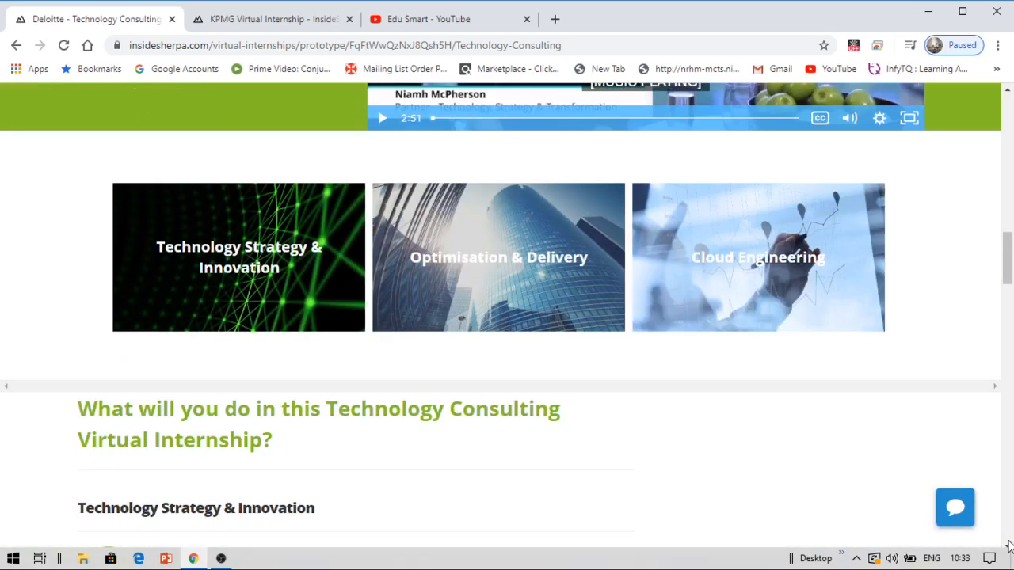
{"action": "scroll", "scroll_direction": "down", "scroll_amount": 3}
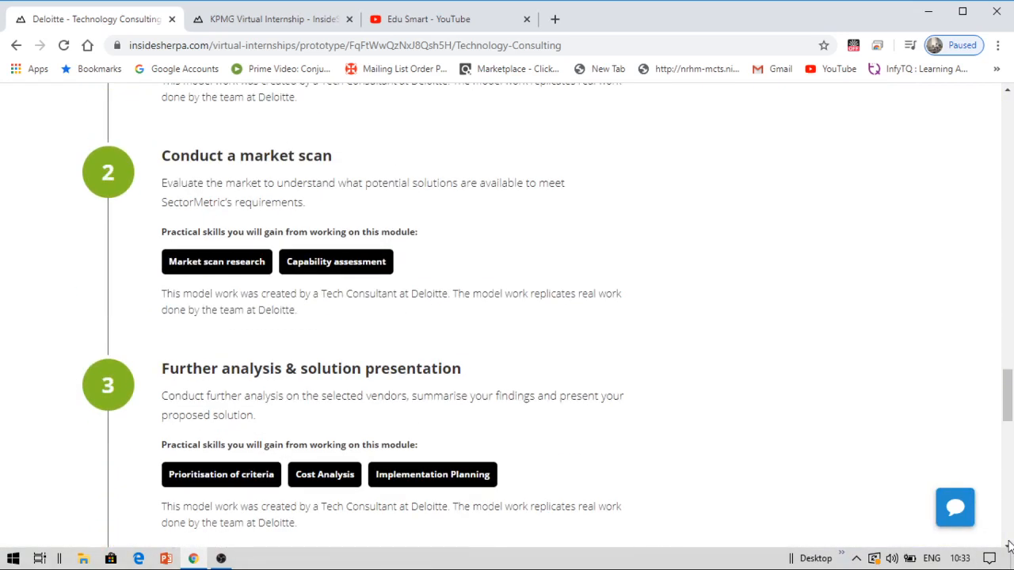
{"action": "scroll", "scroll_direction": "down", "scroll_amount": 3}
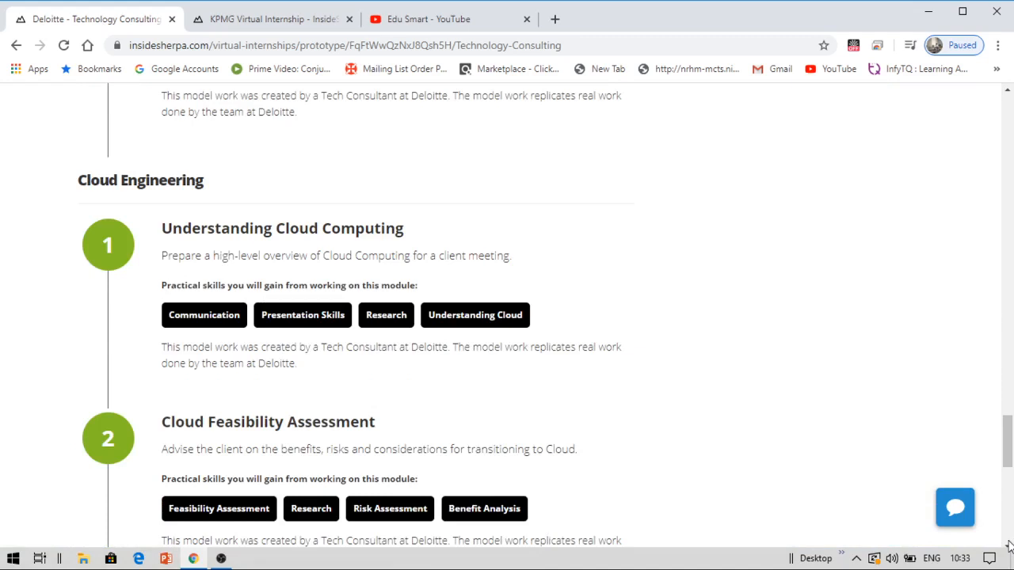
{"action": "scroll", "scroll_direction": "down", "scroll_amount": 3}
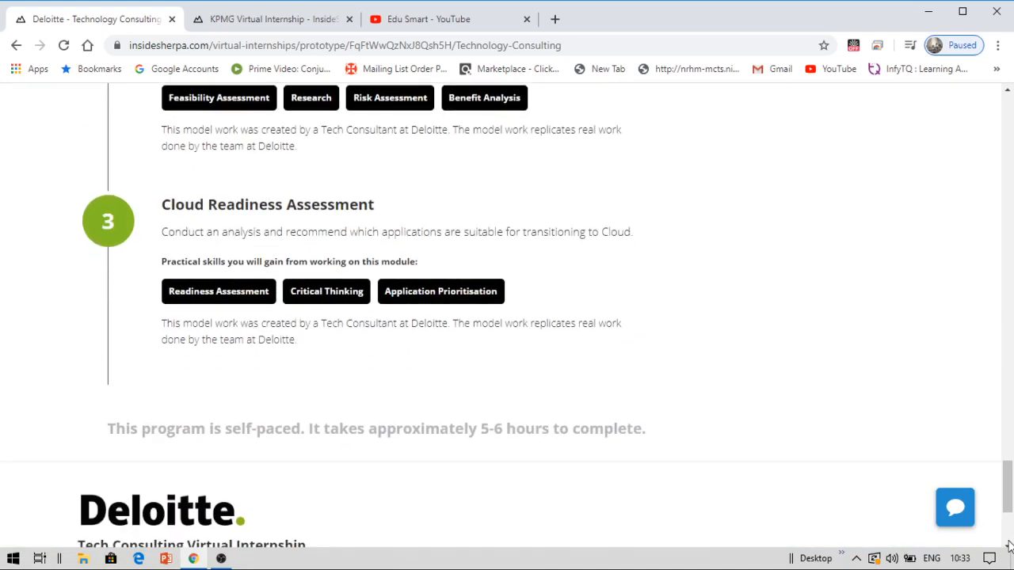
{"action": "scroll", "scroll_direction": "down", "scroll_amount": 3}
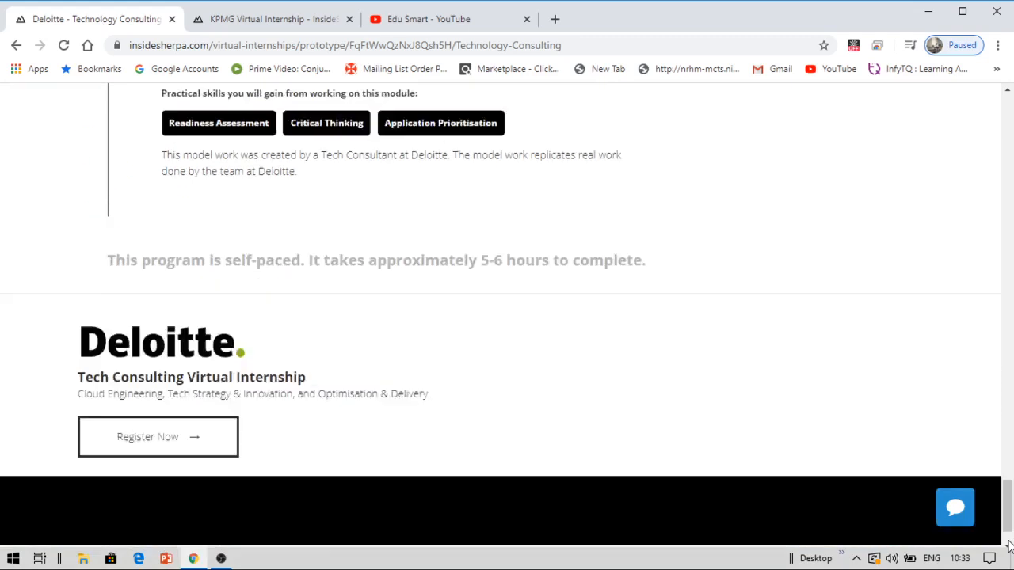
{"action": "scroll", "scroll_direction": "down", "scroll_amount": 3}
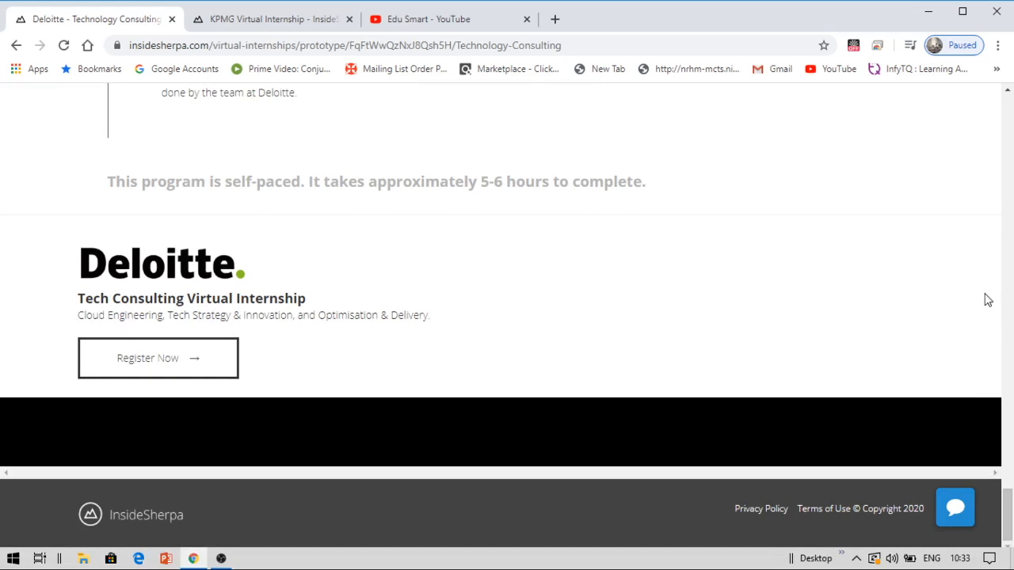
{"action": "scroll", "scroll_direction": "up", "scroll_amount": 3}
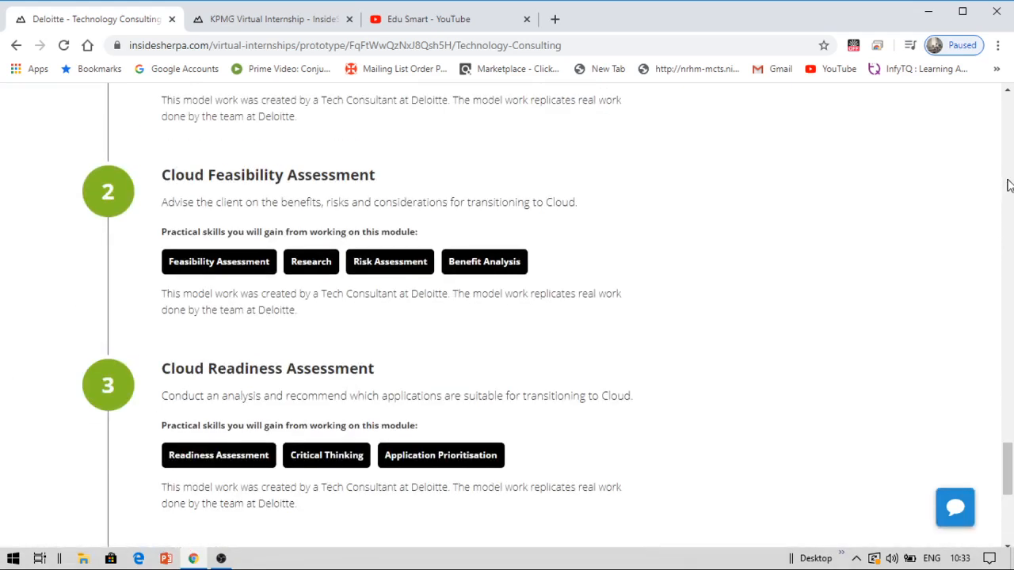
{"action": "scroll", "scroll_direction": "down", "scroll_amount": 3}
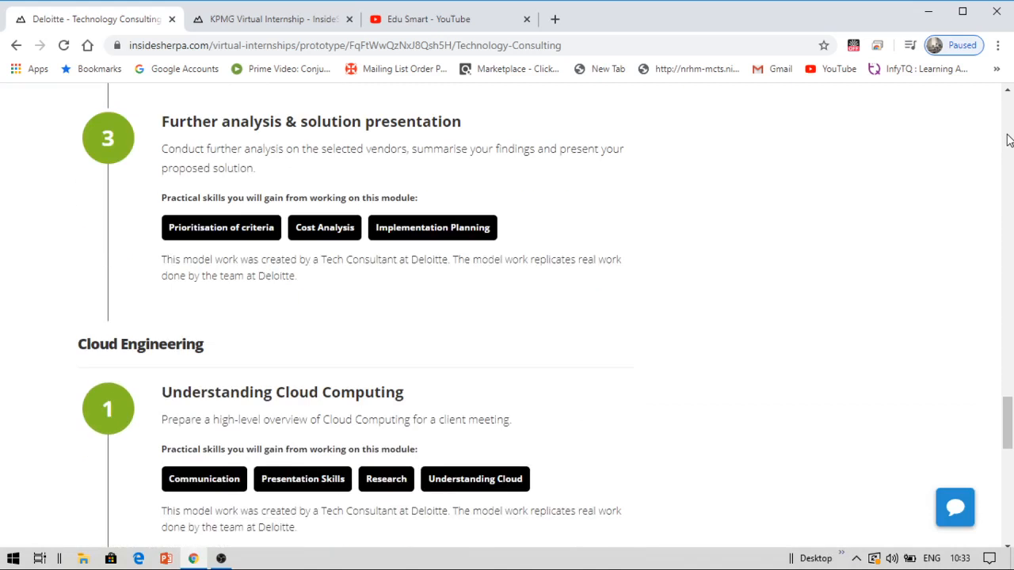
{"action": "scroll", "scroll_direction": "up", "scroll_amount": 3}
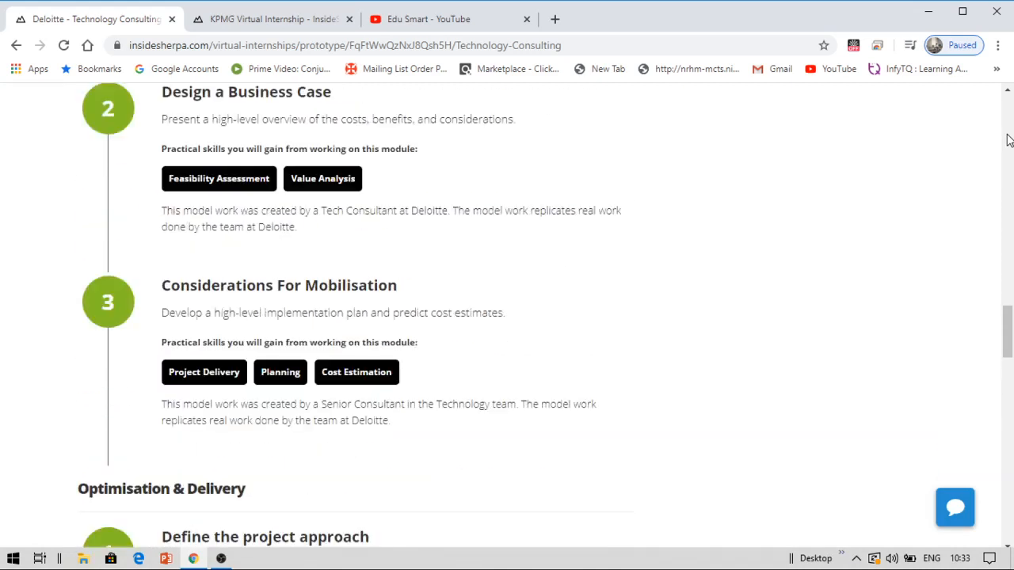
{"action": "scroll", "scroll_direction": "up", "scroll_amount": 3}
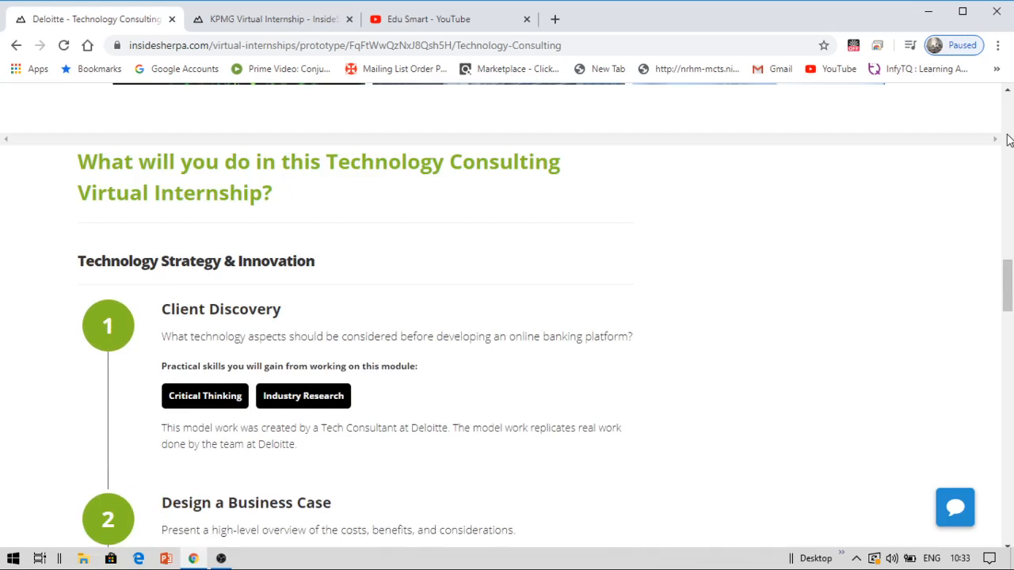
{"action": "scroll", "scroll_direction": "up", "scroll_amount": 3}
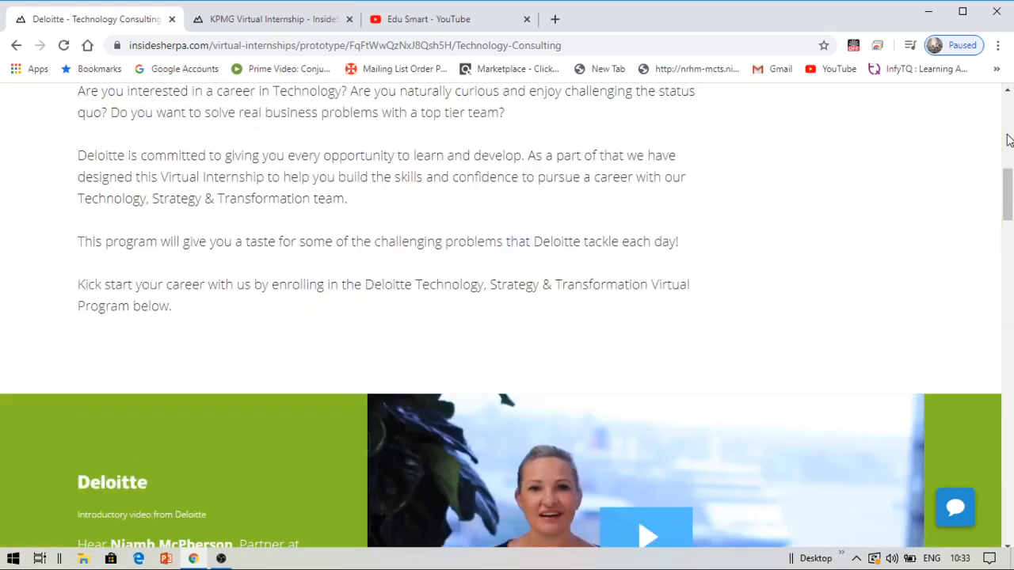
{"action": "scroll", "scroll_direction": "up", "scroll_amount": 3}
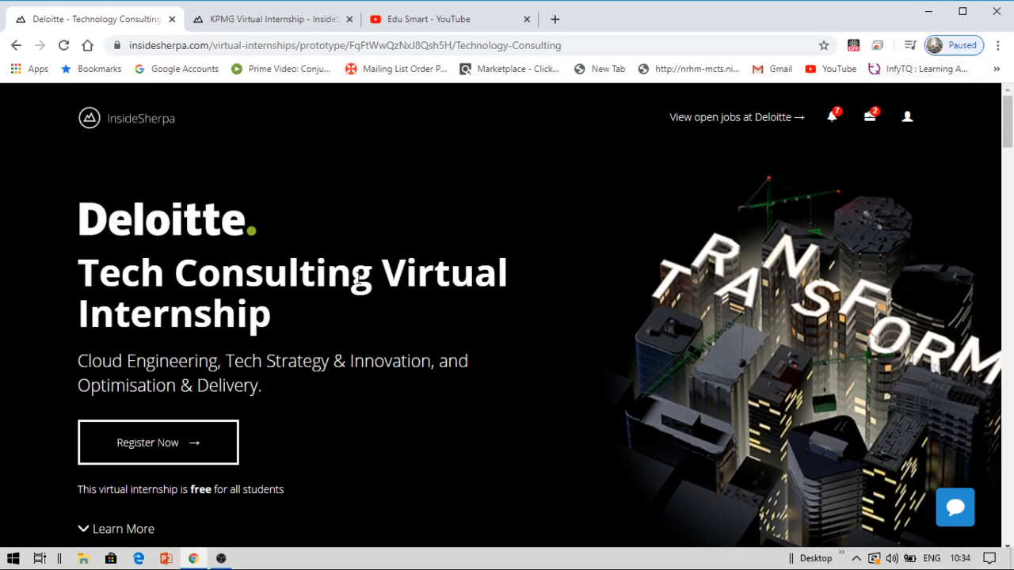
{"action": "mouse_move", "coordinate": [218, 442]}
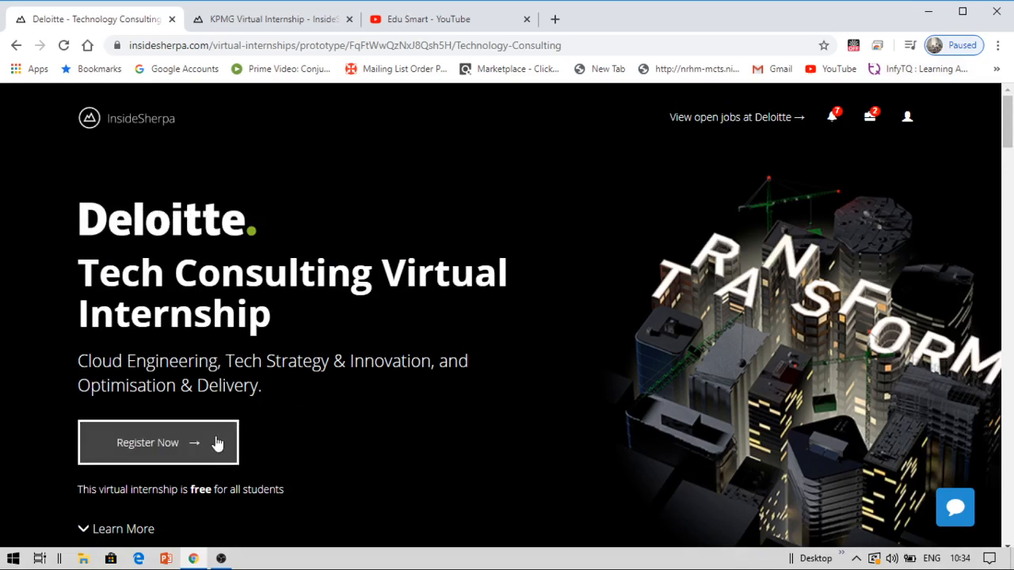
{"action": "mouse_move", "coordinate": [261, 16]}
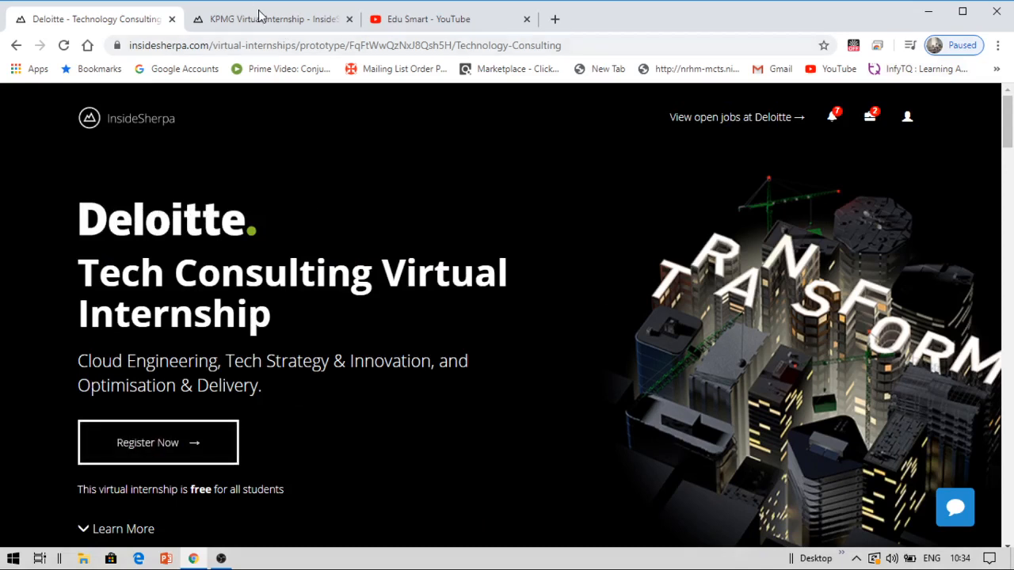
{"action": "left_click", "coordinate": [269, 19]}
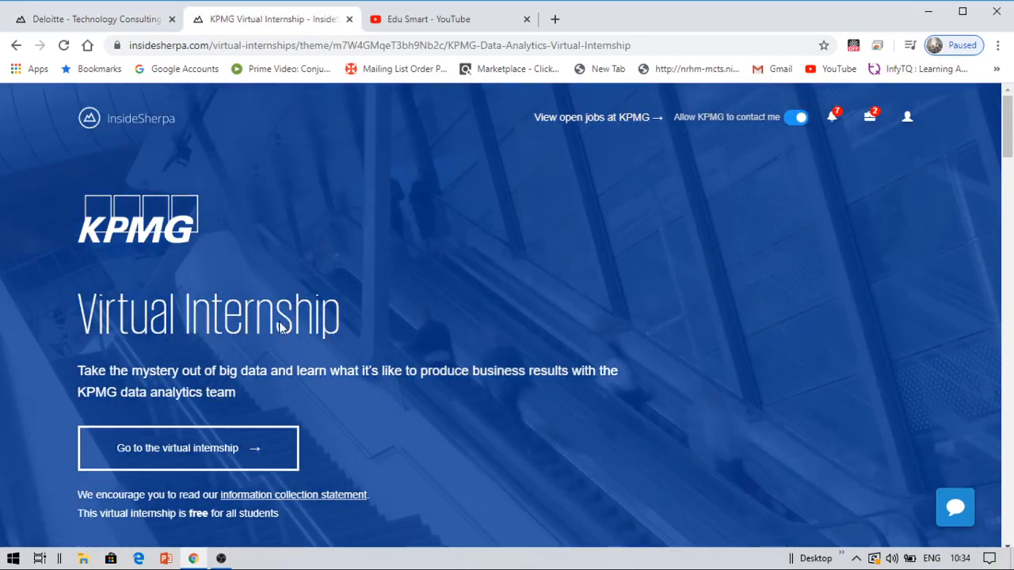
{"action": "mouse_move", "coordinate": [409, 465]}
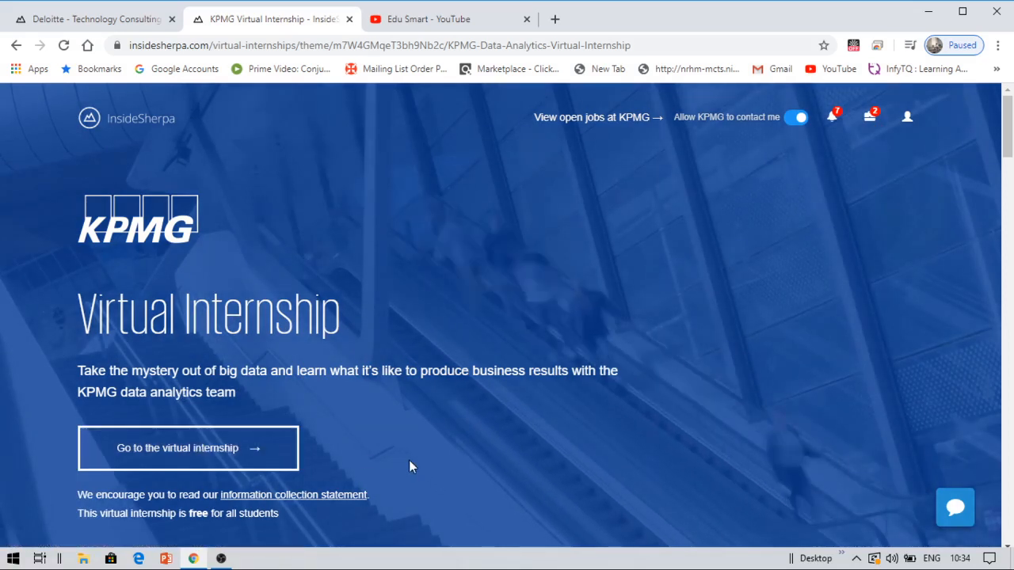